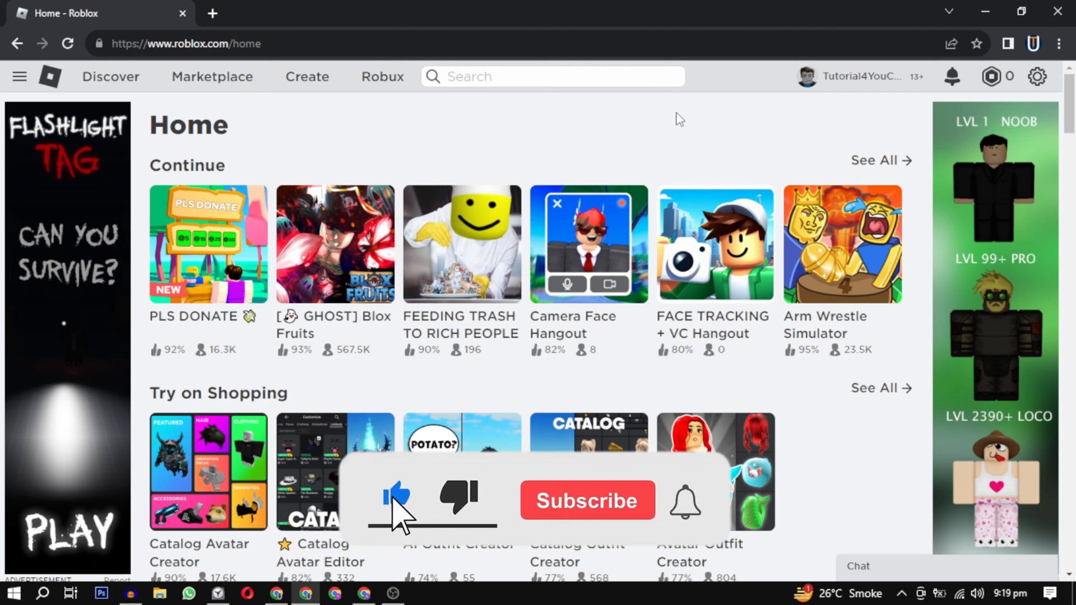
Show the account menu with Settings, Quick Log In, Help and Logout from the gear icon.
left_click(586, 500)
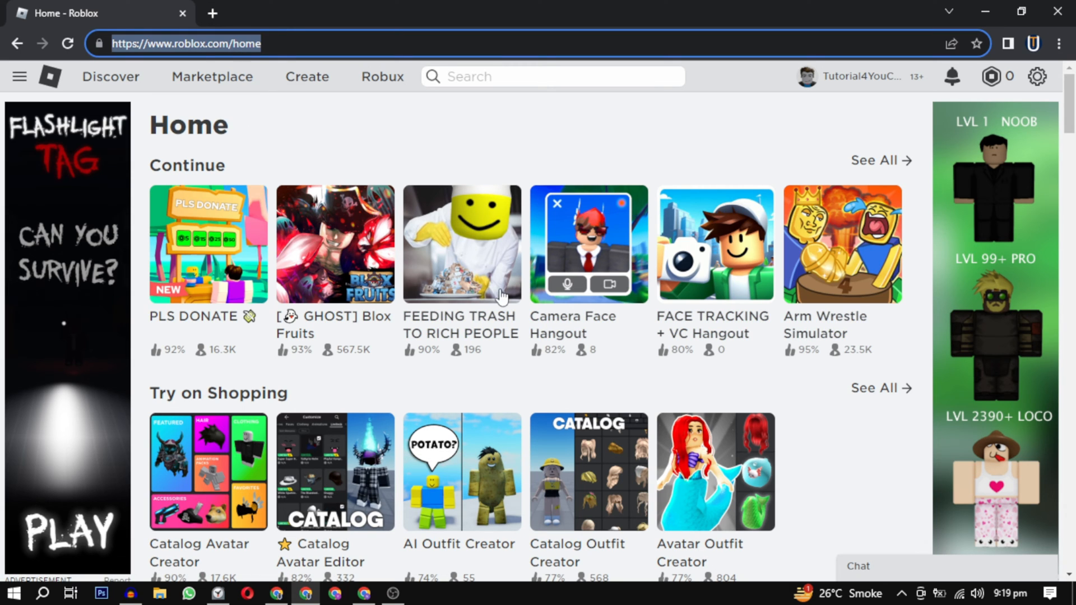
mouse_move(1037, 76)
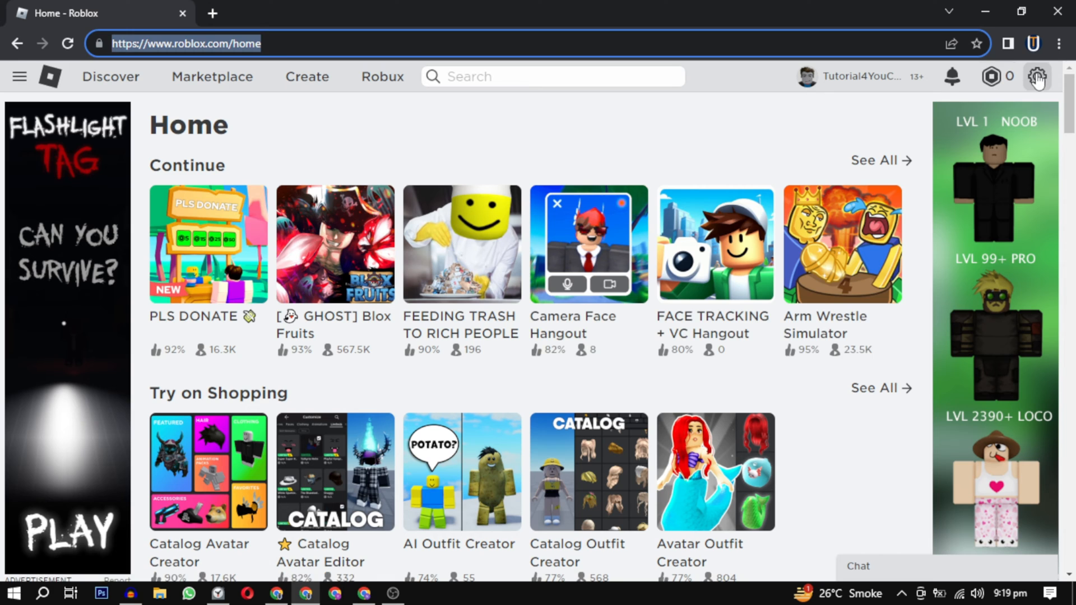
left_click(1038, 76)
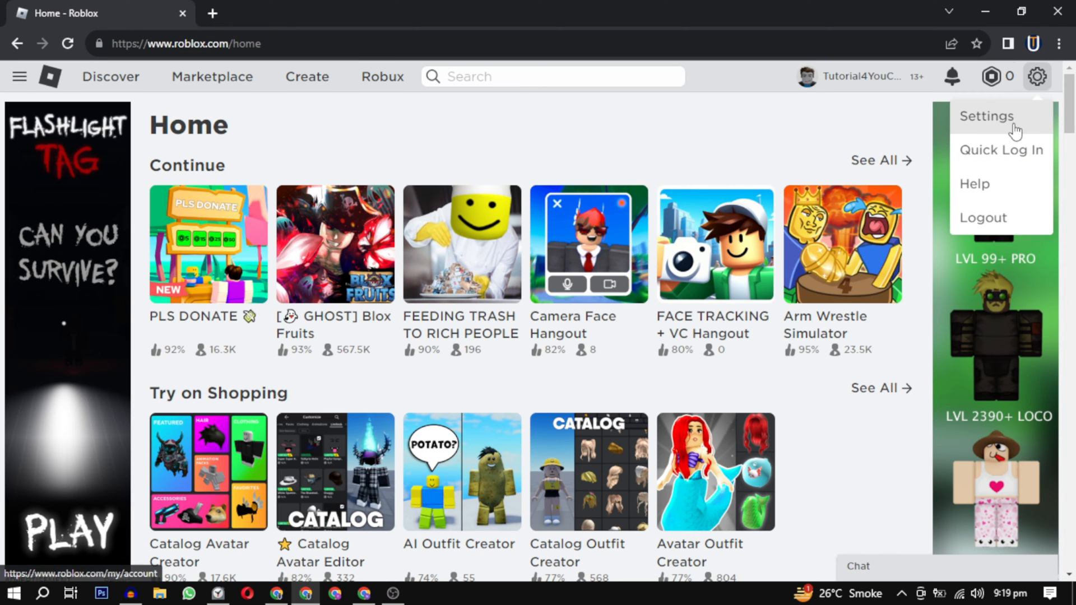
Go to My Settings and peek at the birth year choices without changing them.
left_click(985, 115)
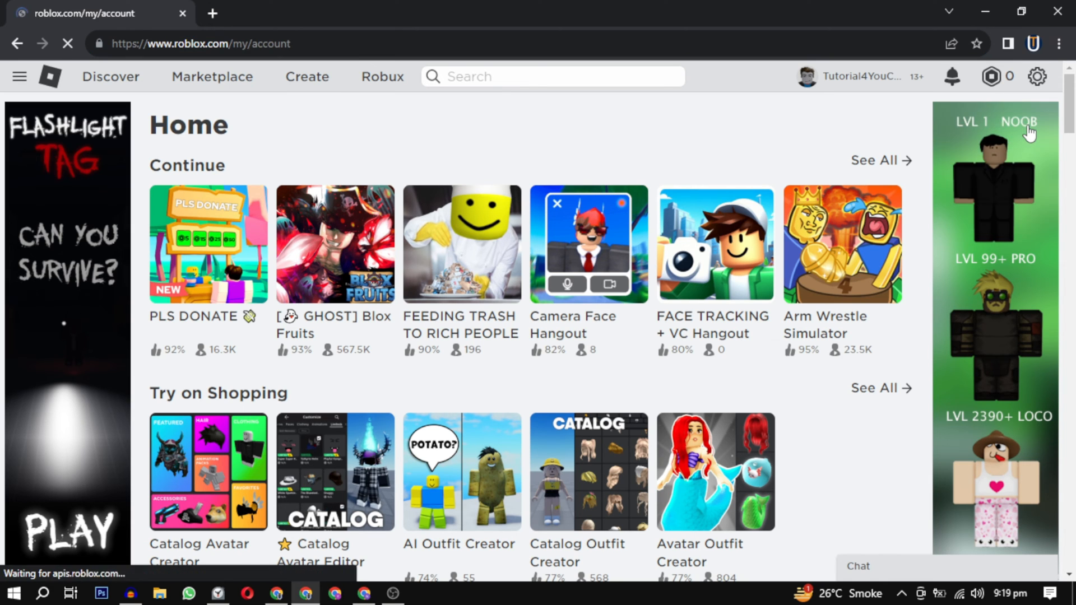
left_click(1036, 76)
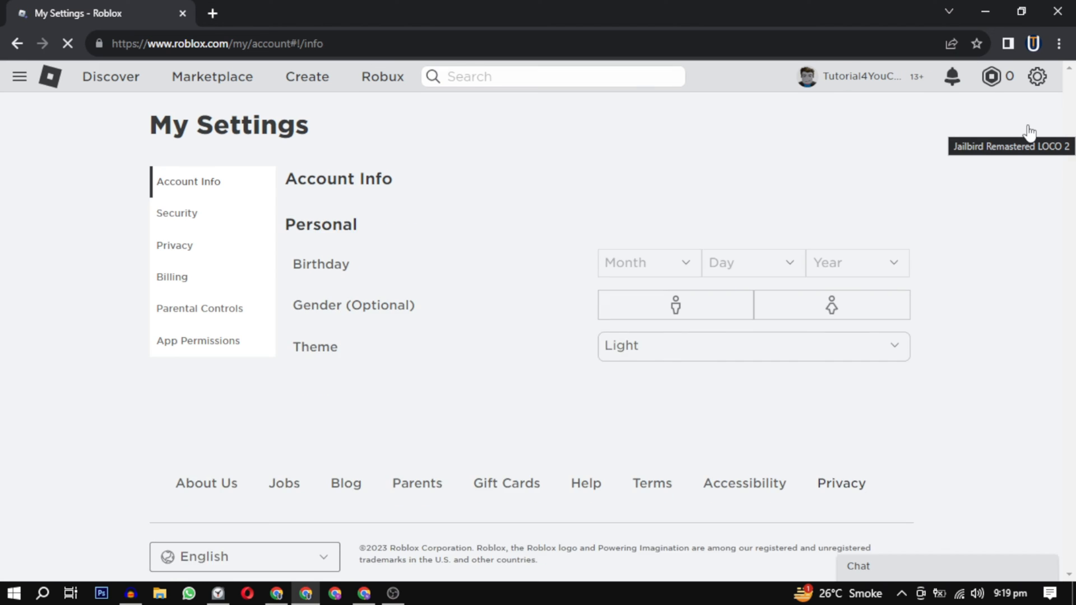
scroll("down", 3)
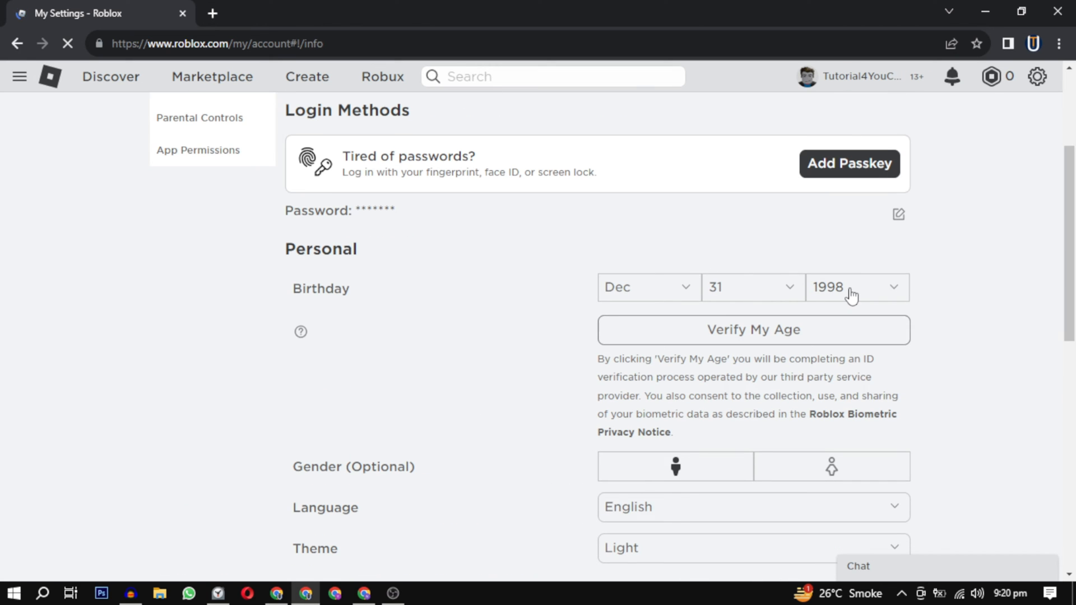
left_click(854, 287)
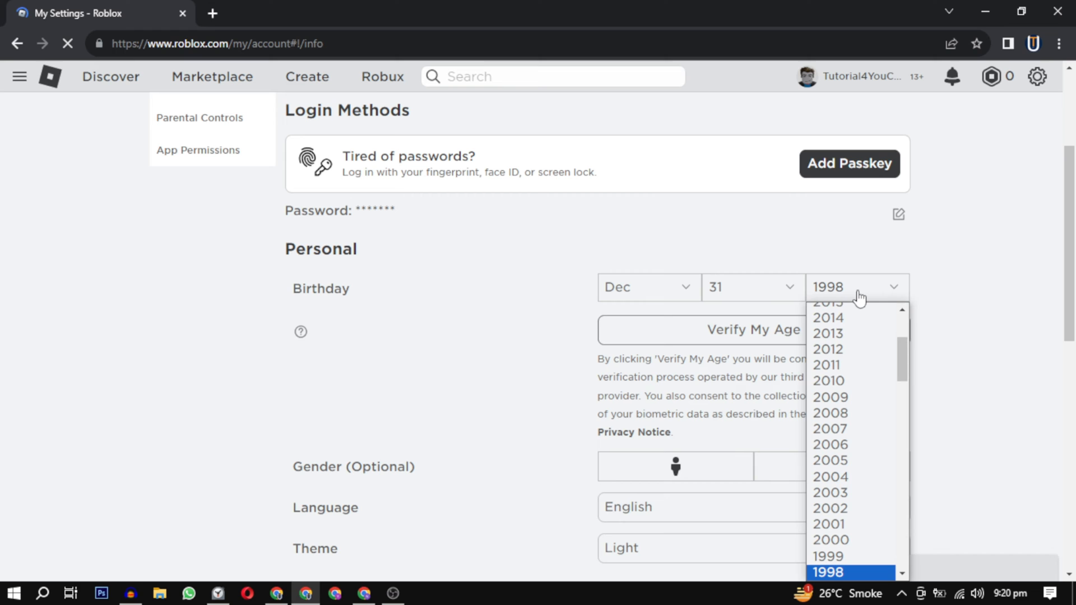
left_click(827, 571)
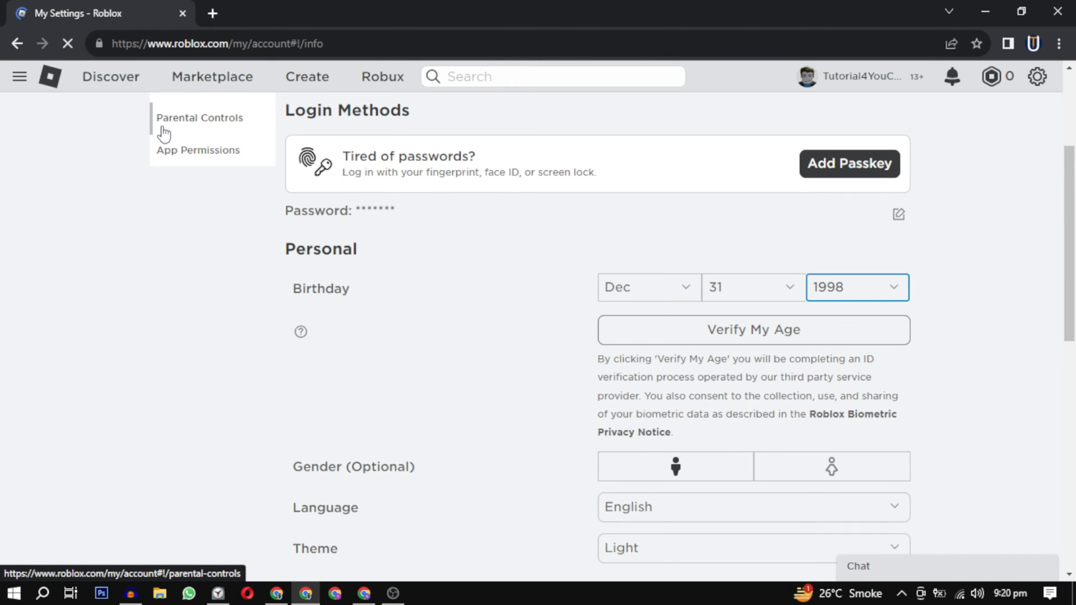
Switch to Parental Controls showing Parent PIN enabled and 13+ allowed experiences.
left_click(199, 118)
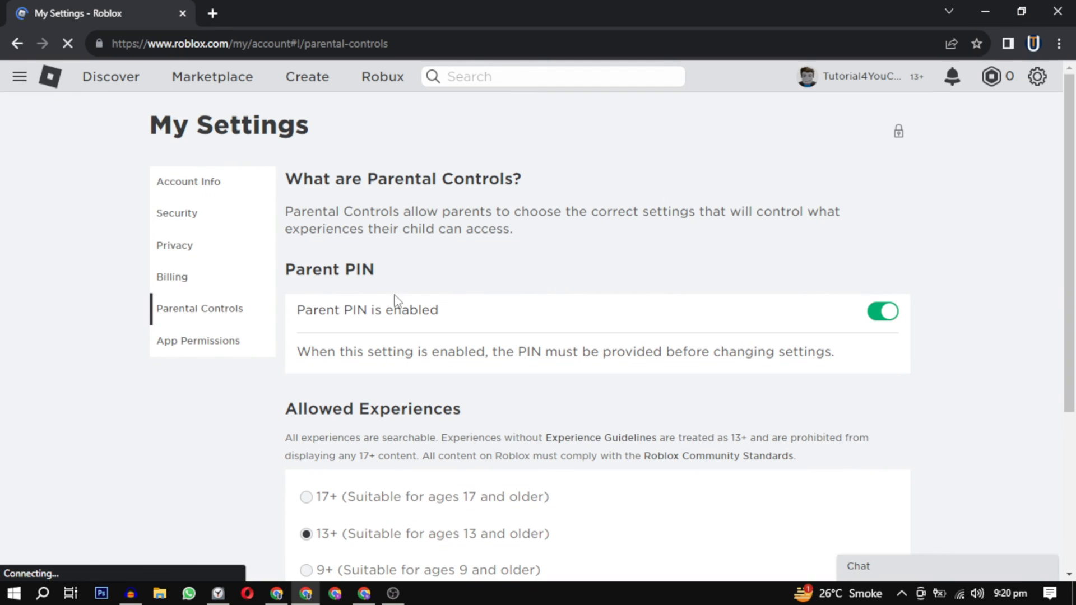
scroll("down", 3)
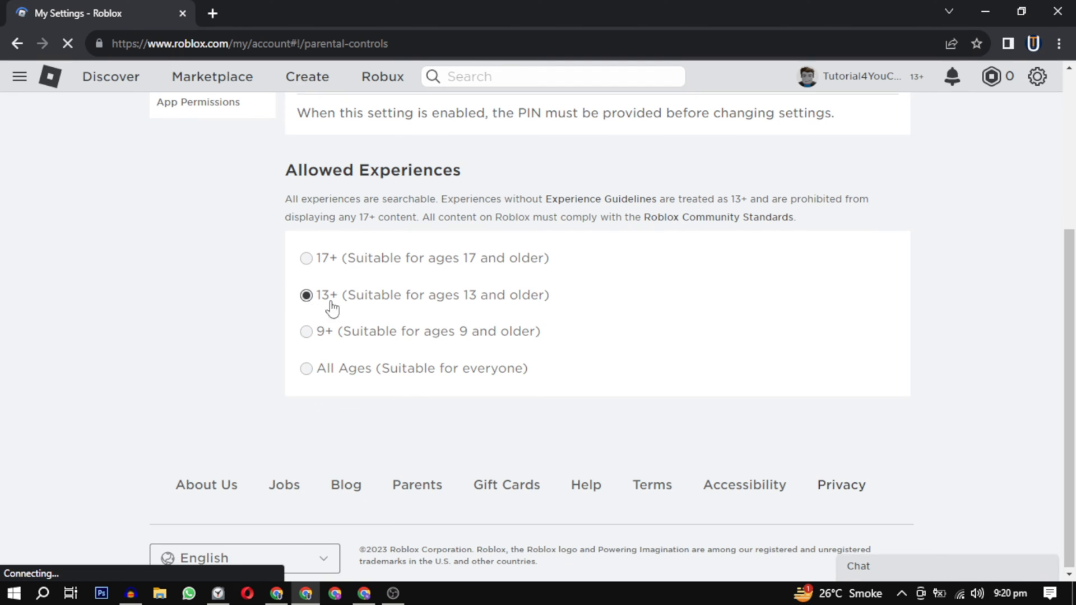
scroll("up", 3)
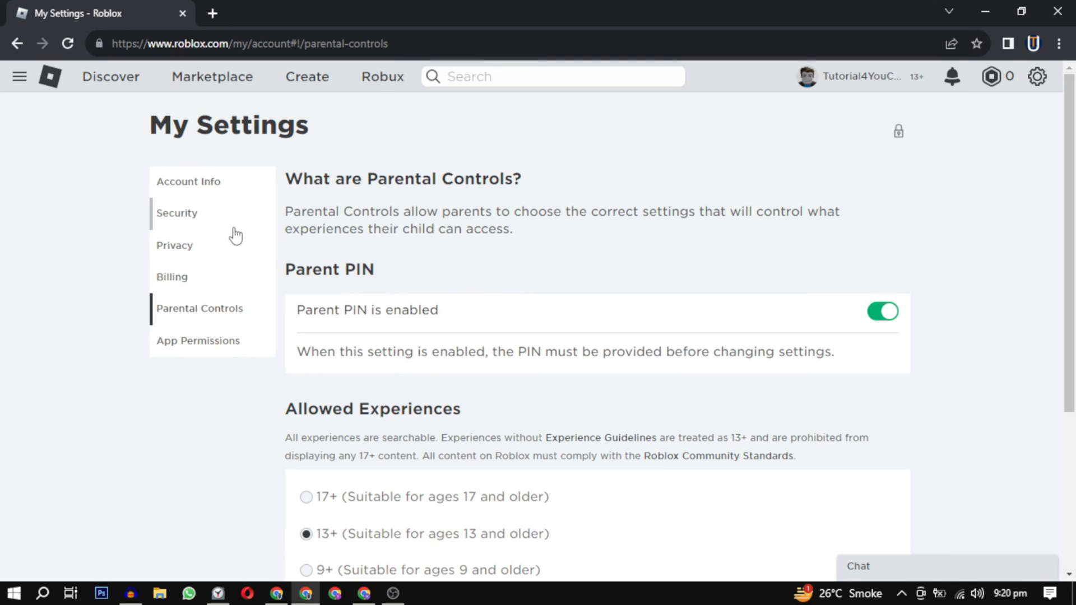
Switch to the Privacy settings and scroll down to Other Settings.
left_click(175, 245)
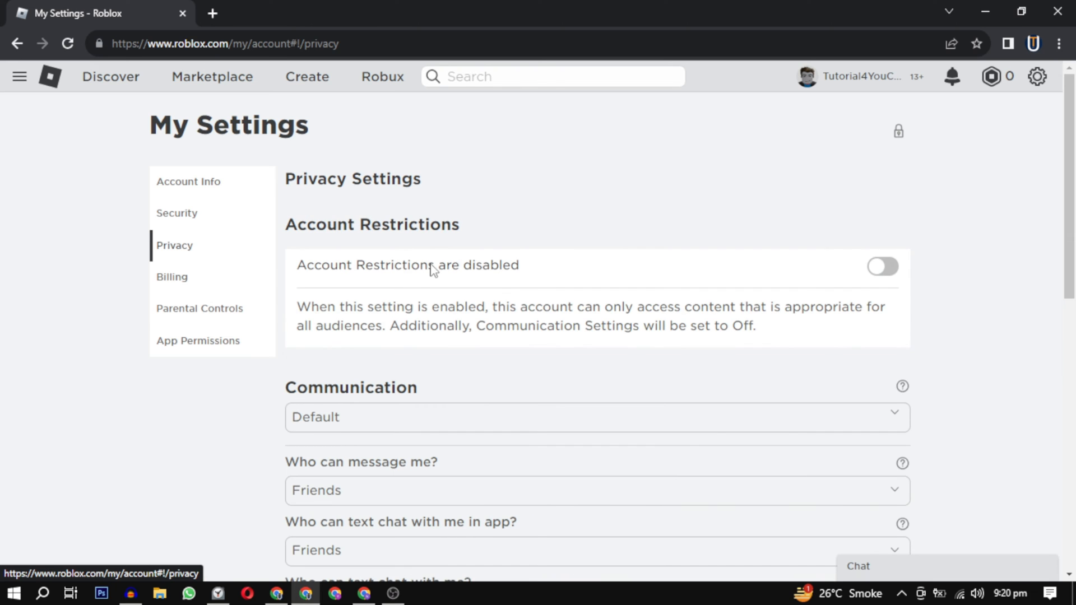
mouse_move(844, 274)
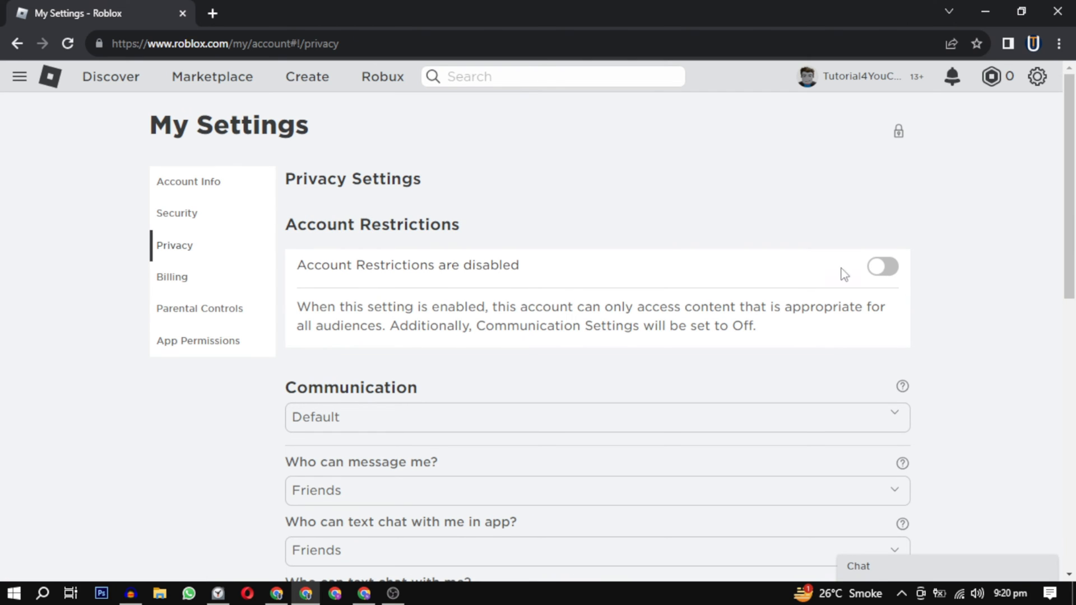
scroll("down", 3)
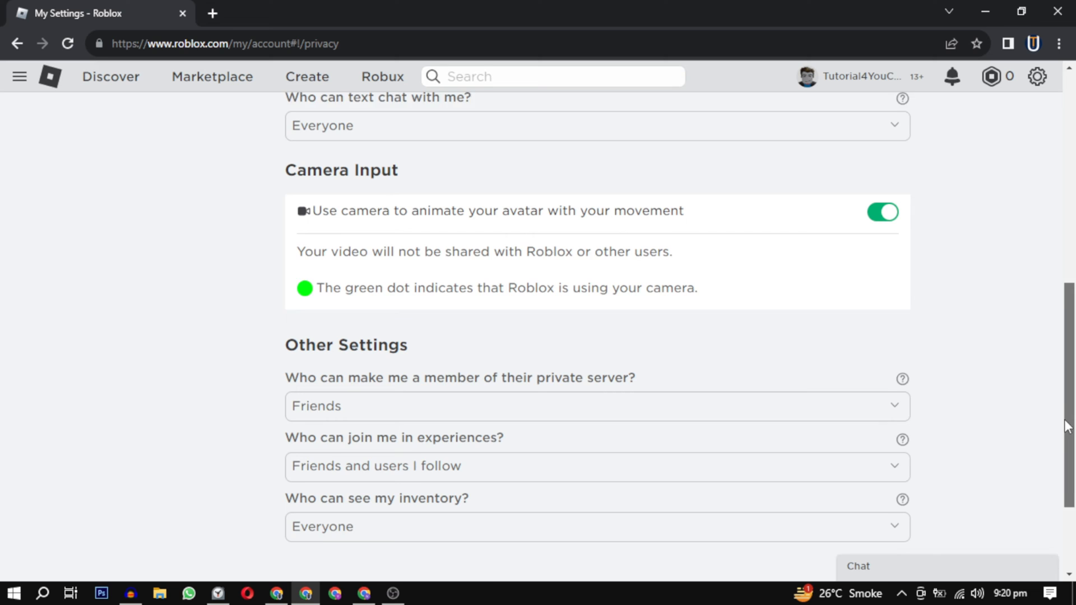
scroll("down", 3)
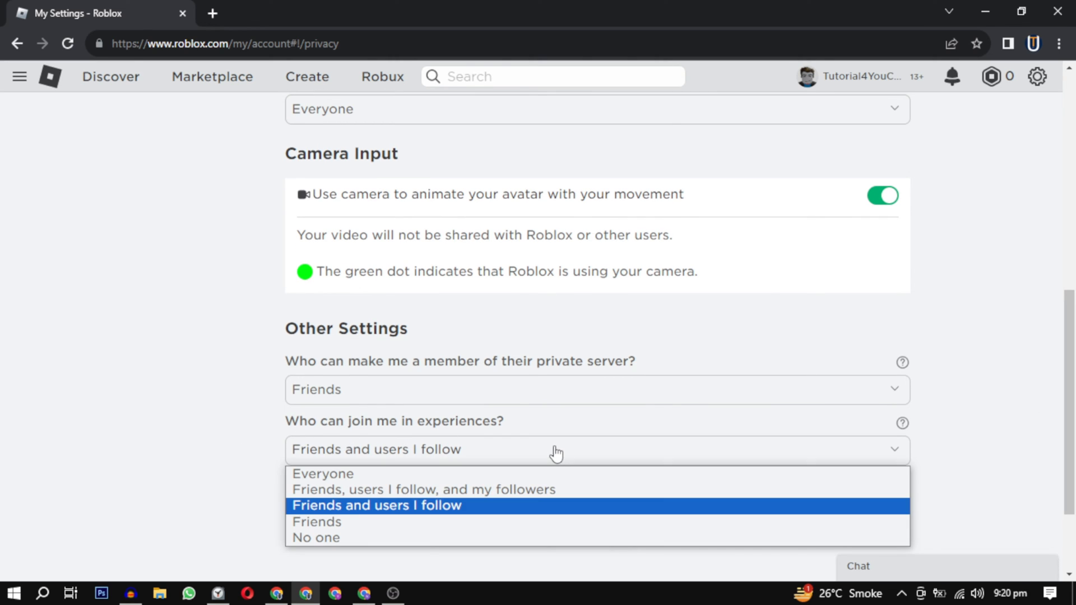
Unlock the join-in-experiences setting by entering the account PIN.
left_click(376, 505)
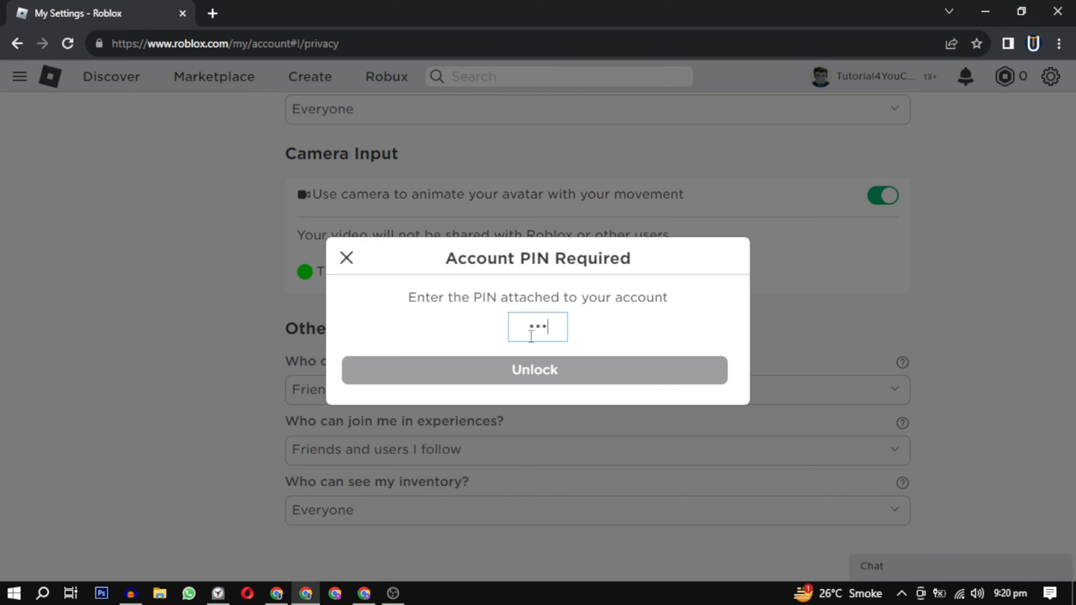
type("4")
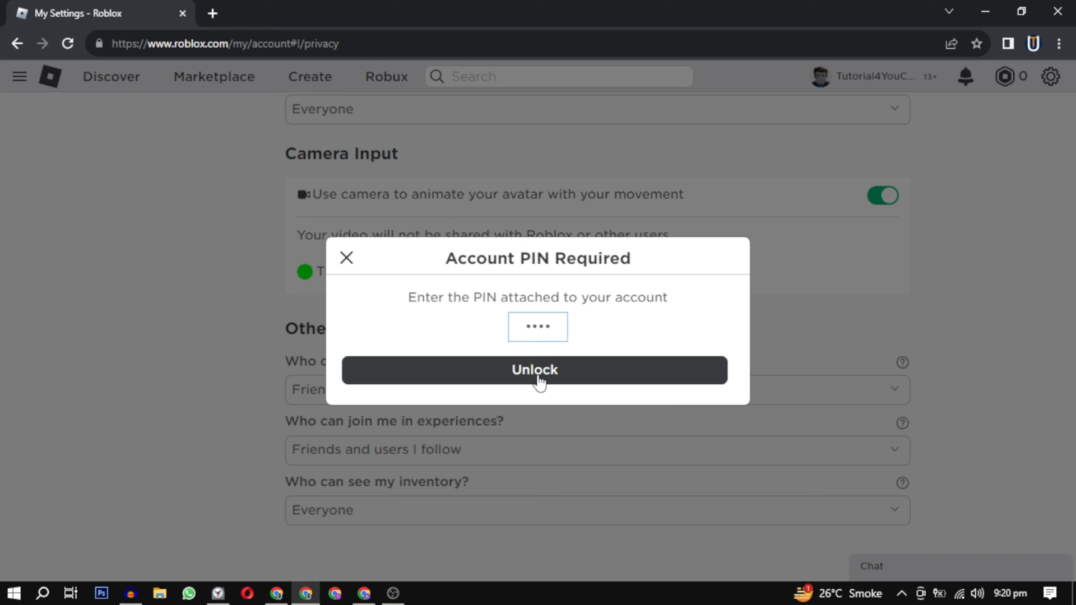
left_click(535, 370)
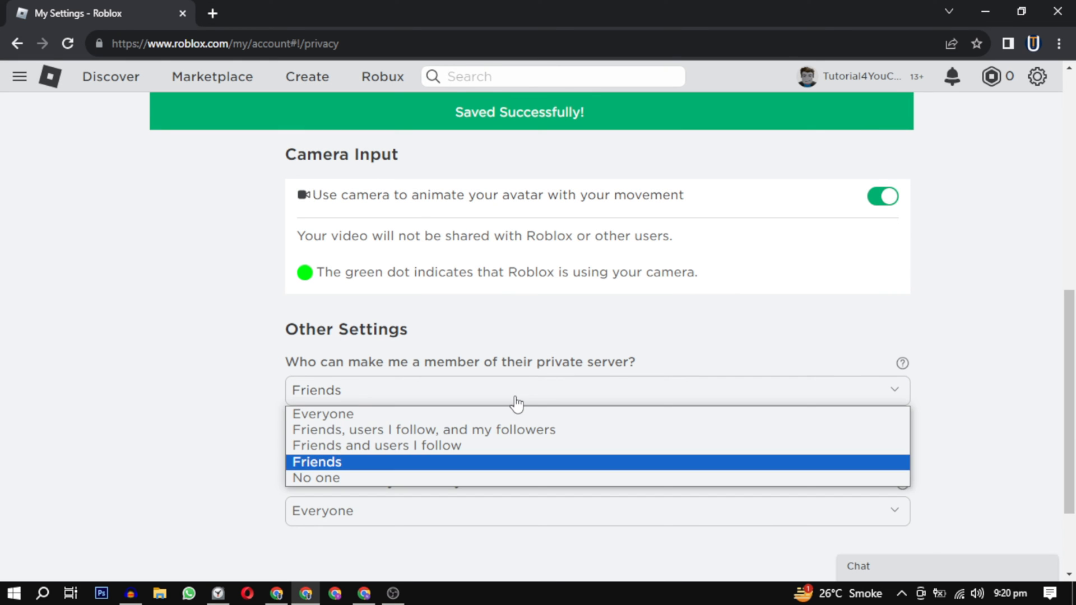
Let Everyone make me a member of their private servers.
left_click(316, 462)
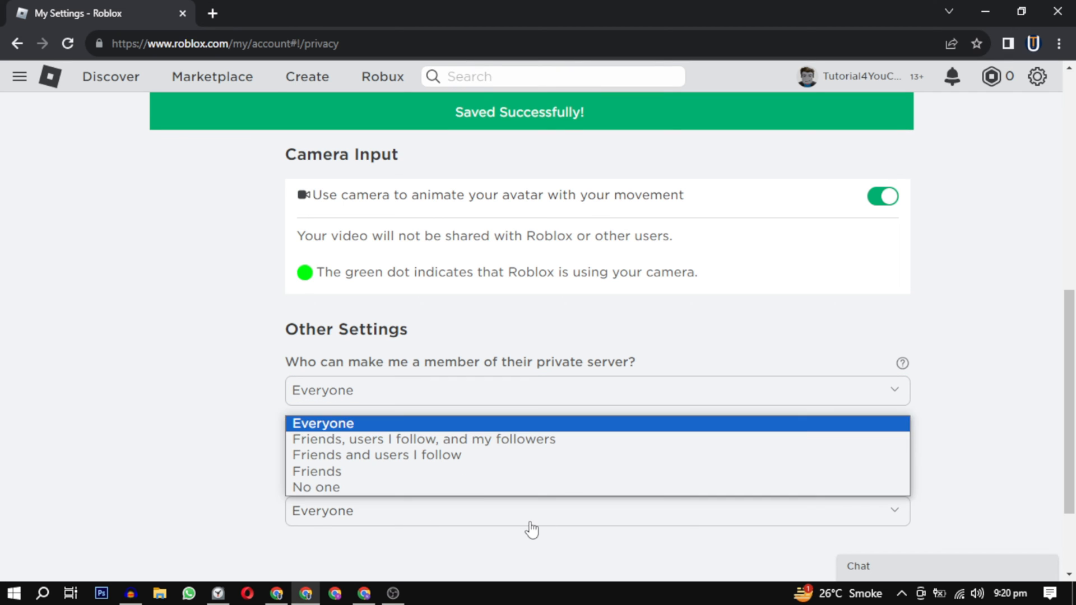
left_click(323, 423)
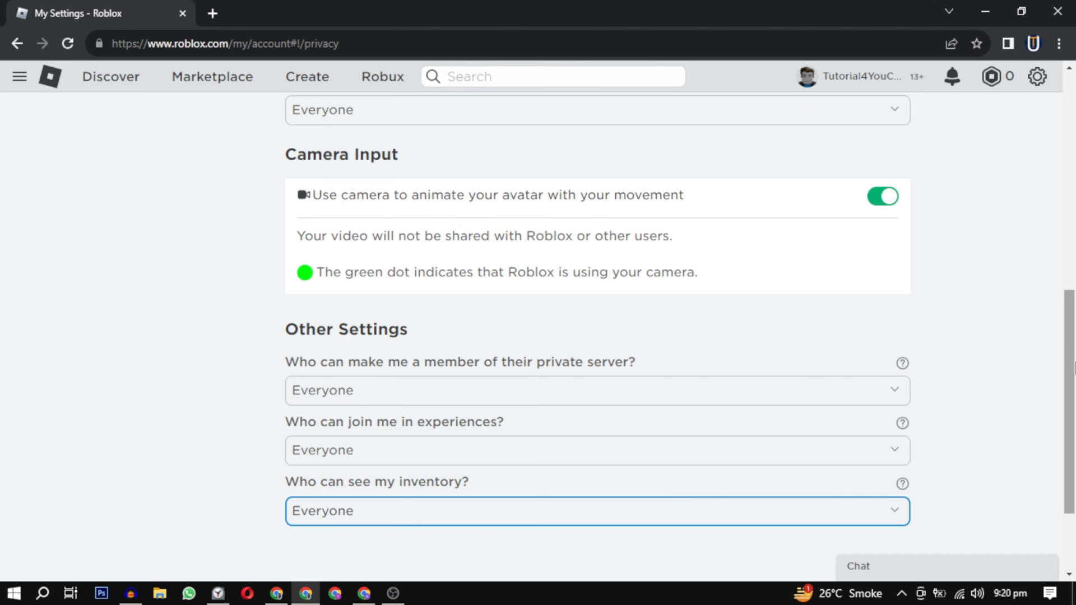
Set who can message me to Everyone and keep text chat at Everyone.
scroll("up", 3)
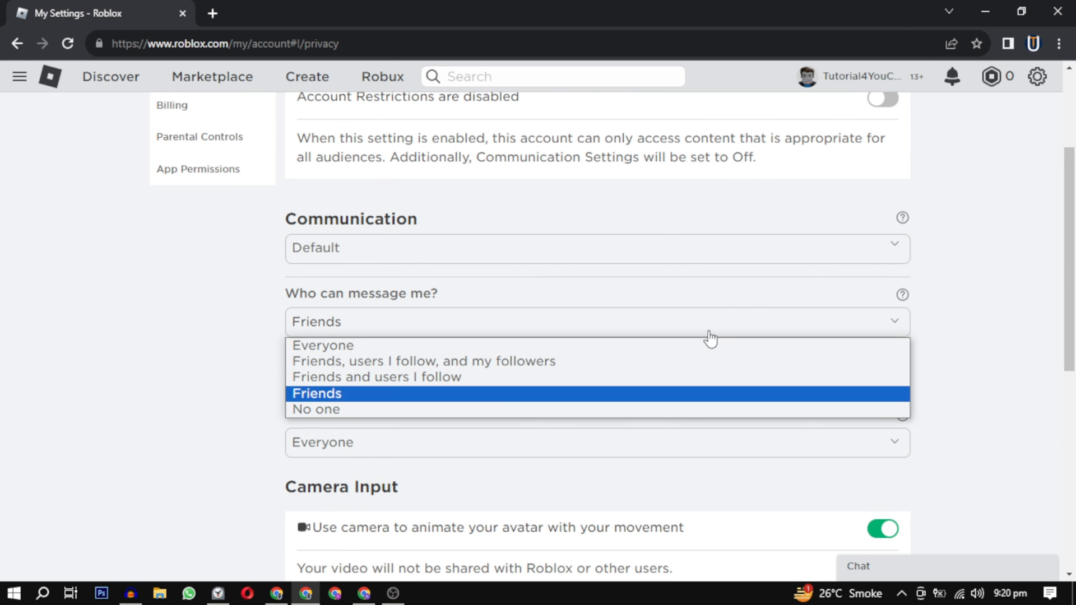
left_click(316, 392)
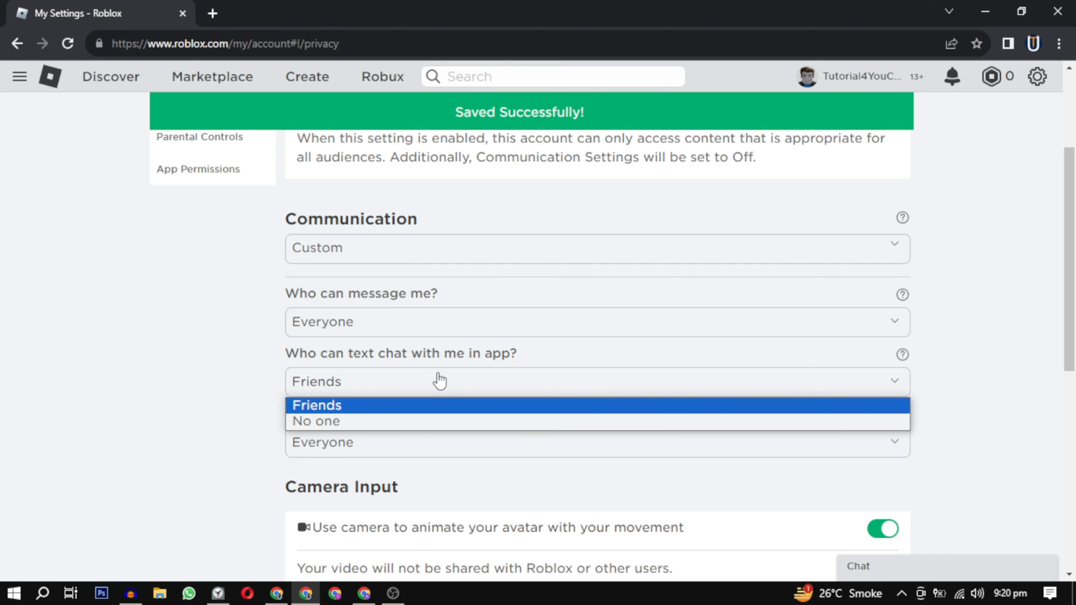
mouse_move(358, 450)
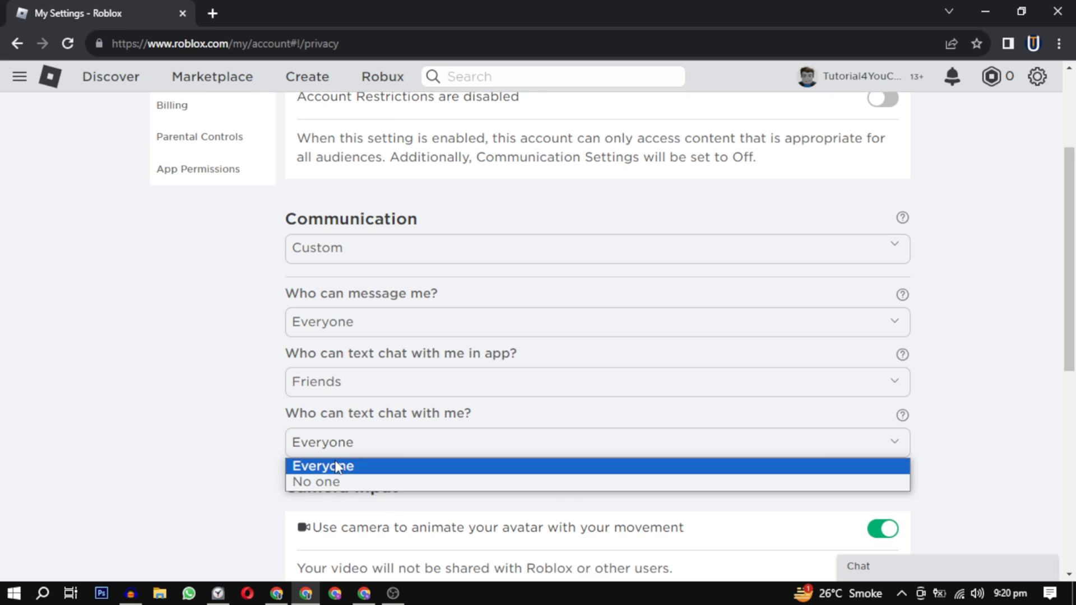
left_click(323, 465)
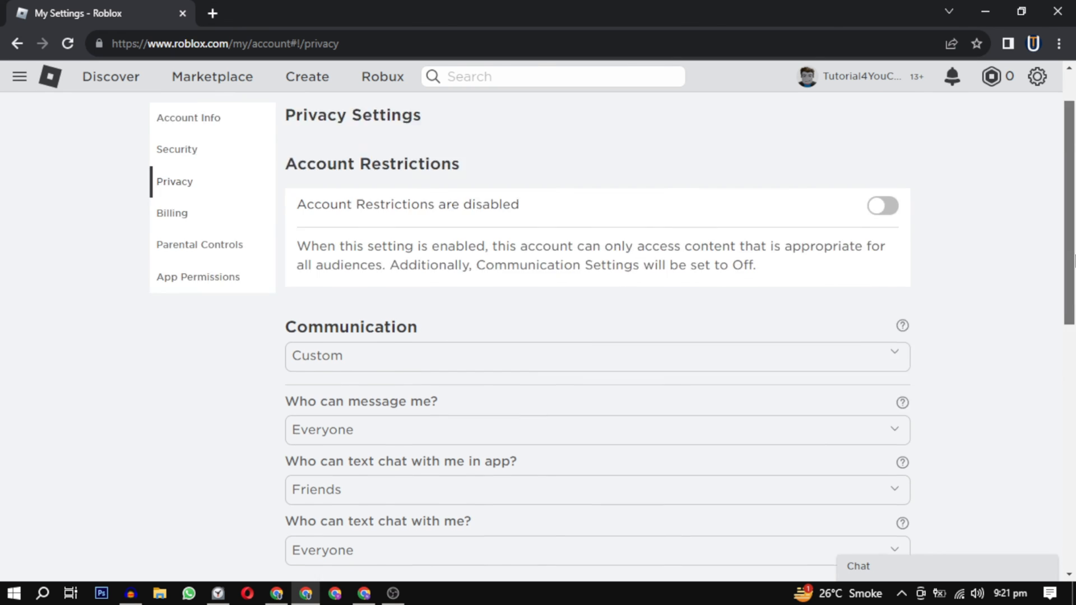
scroll("up", 3)
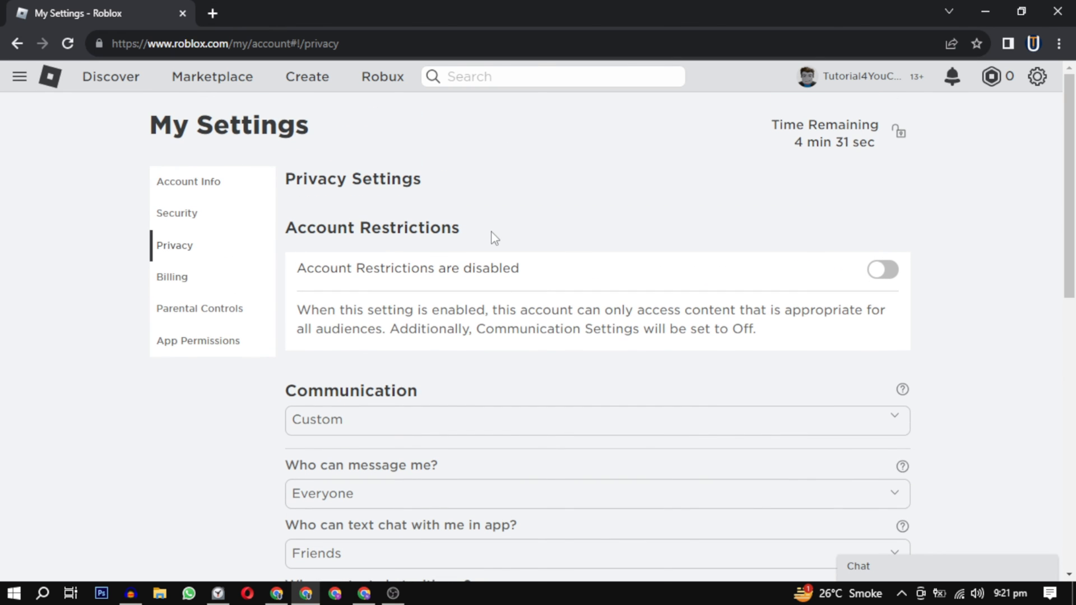